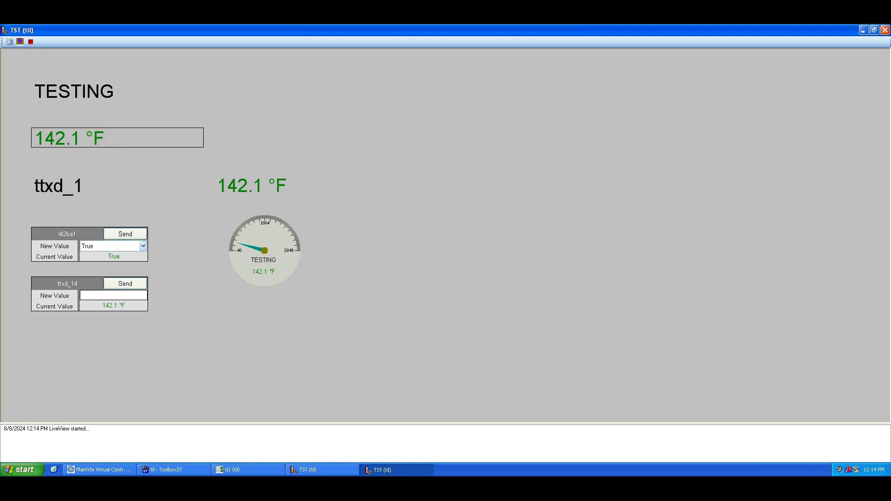
Close the running TST LiveView window to reveal the desktop with the til.tcw shortcut.
left_click(885, 29)
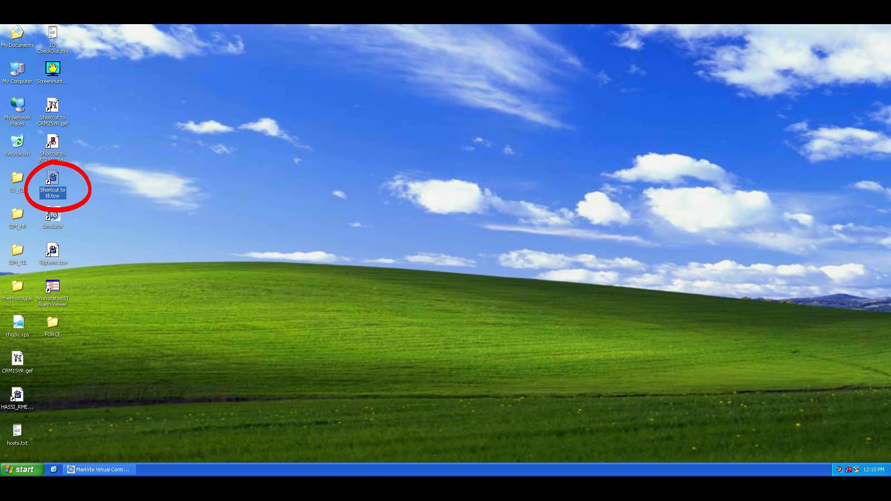
Open til.tcw from its desktop shortcut and maximize the G1 controller window.
double_click(53, 179)
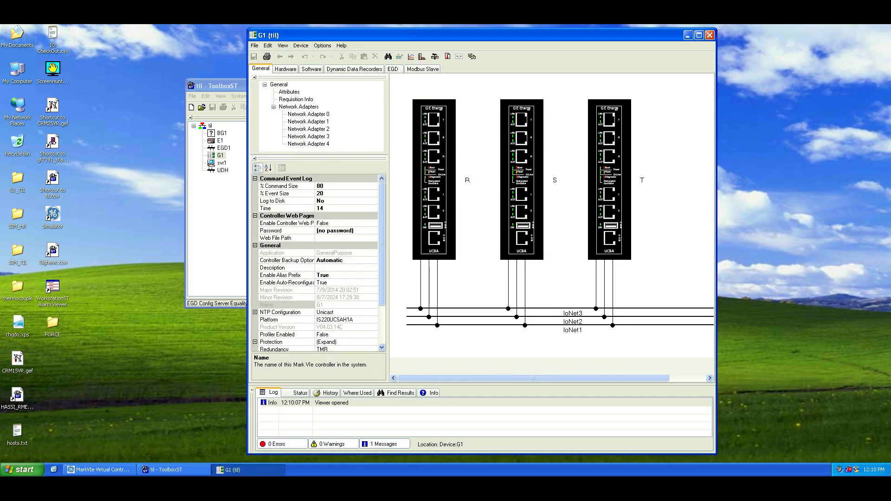
left_click(698, 35)
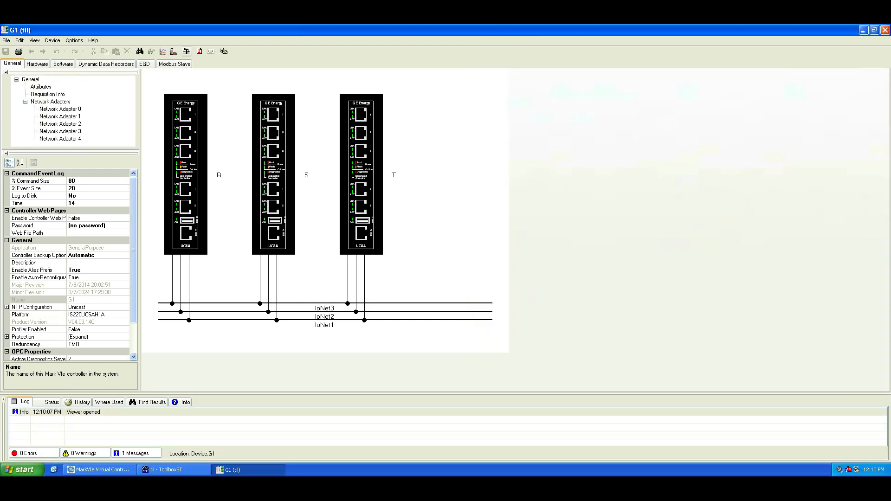
Add a new LiveView named TST to G1's LiveViews.
left_click(173, 51)
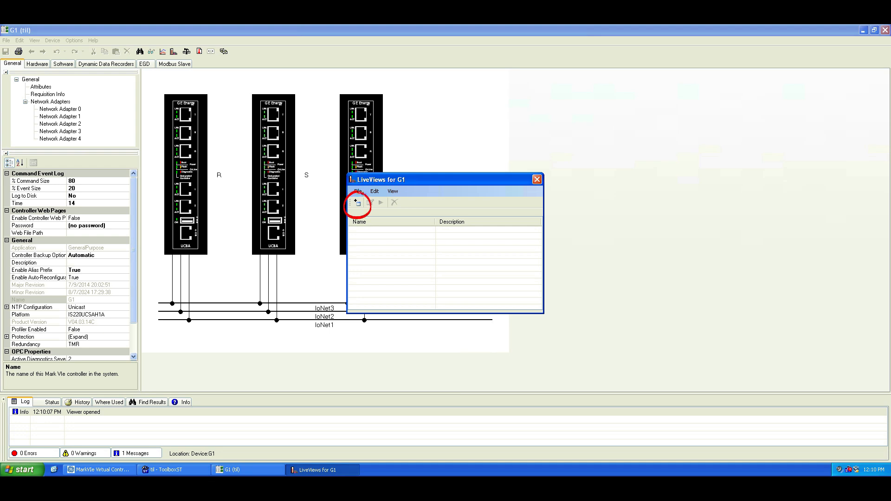
left_click(355, 202)
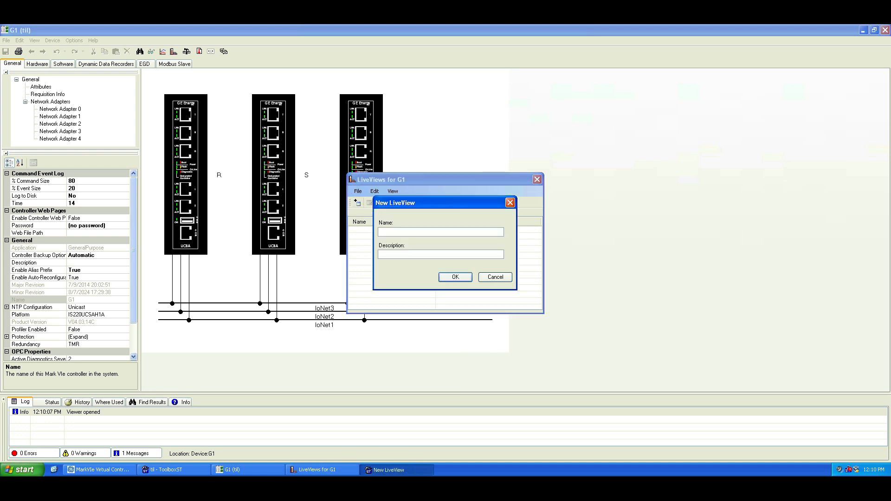
type("TST")
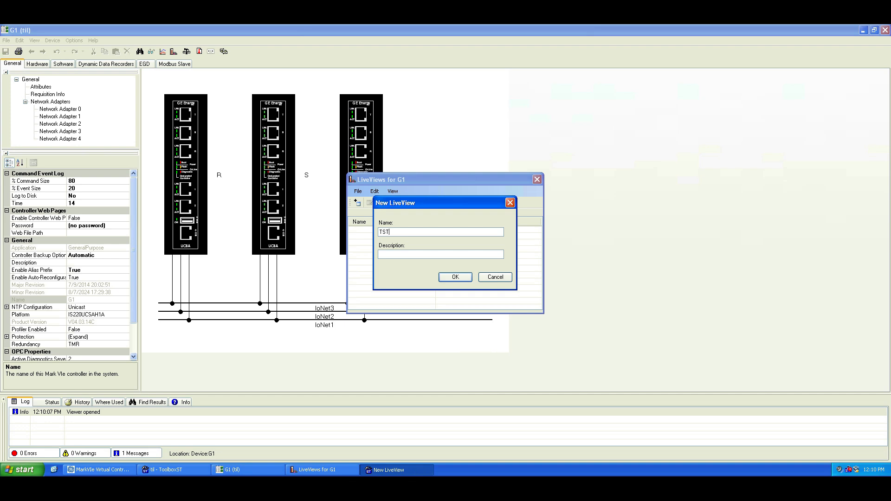
left_click(455, 277)
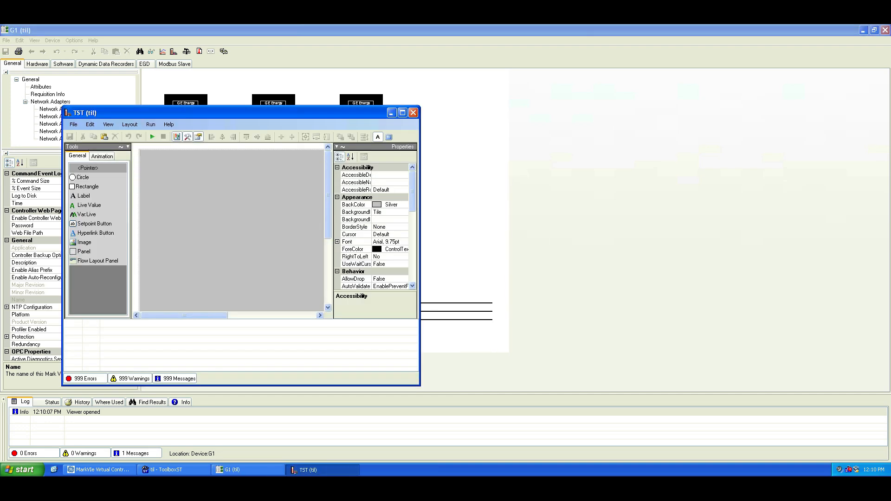
Maximize the TST editor and place the VariableName display below the live value box.
left_click(402, 112)
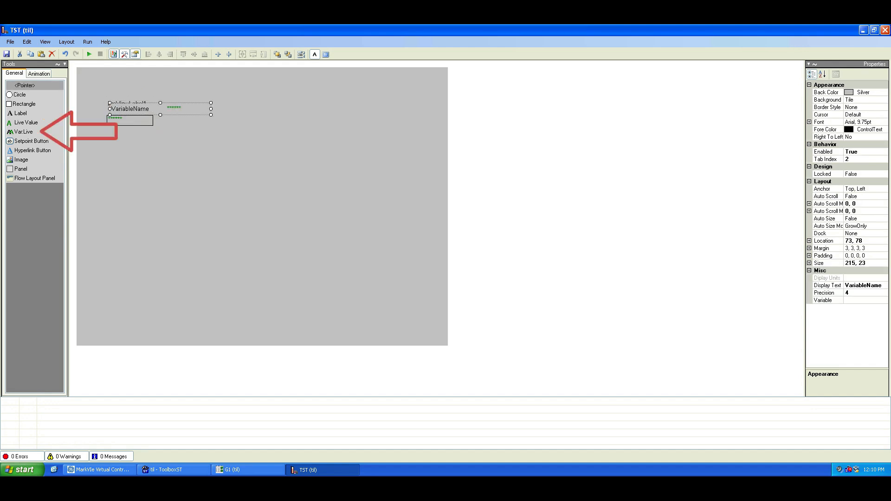
left_click_drag(129, 108, 130, 142)
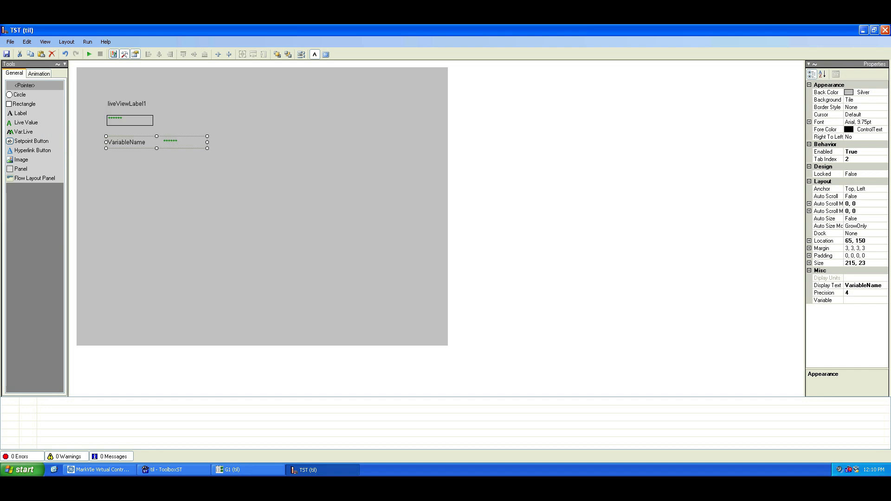
left_click(128, 103)
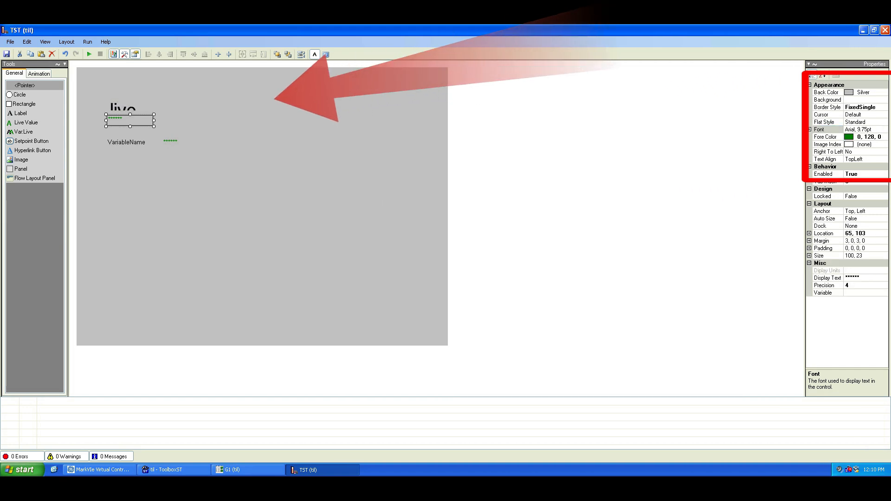
Set the live value, VariableName and label fonts to 30 pt and move VariableName lower.
left_click(858, 130)
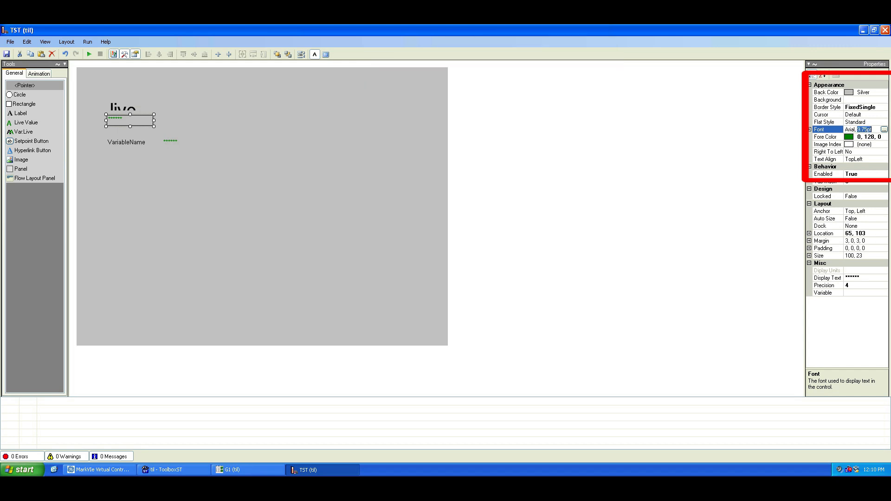
type("30")
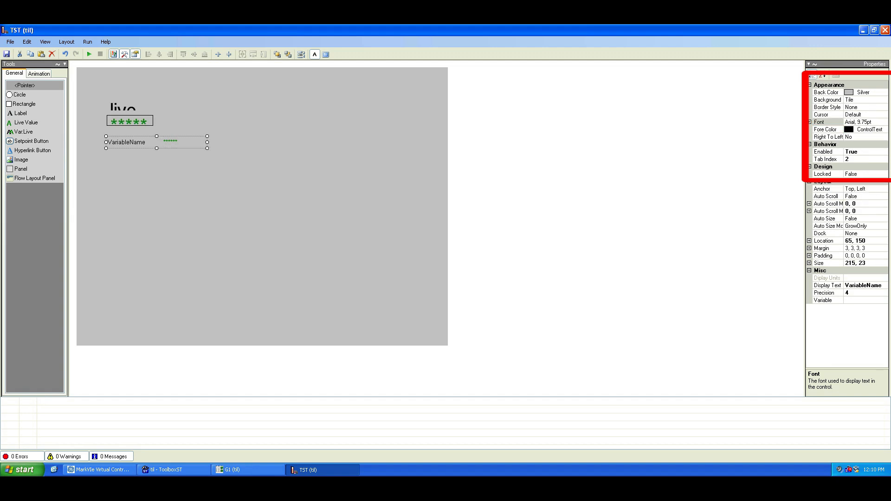
left_click(836, 121)
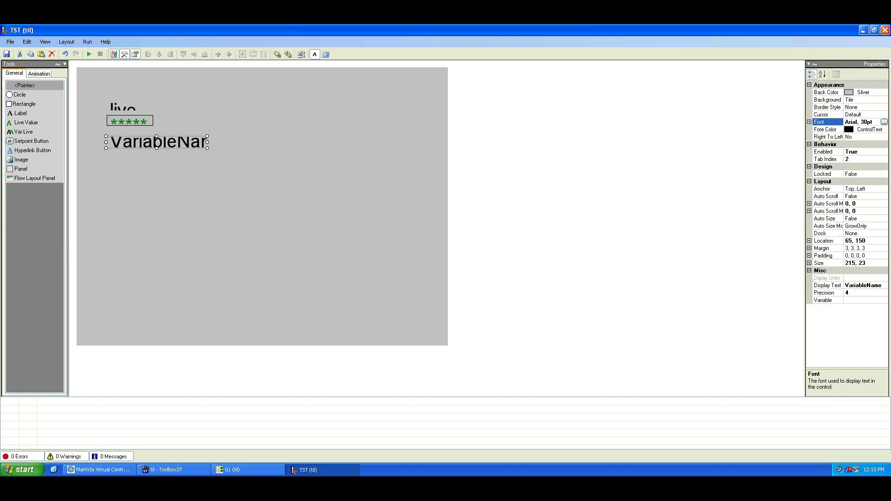
left_click_drag(157, 141, 158, 190)
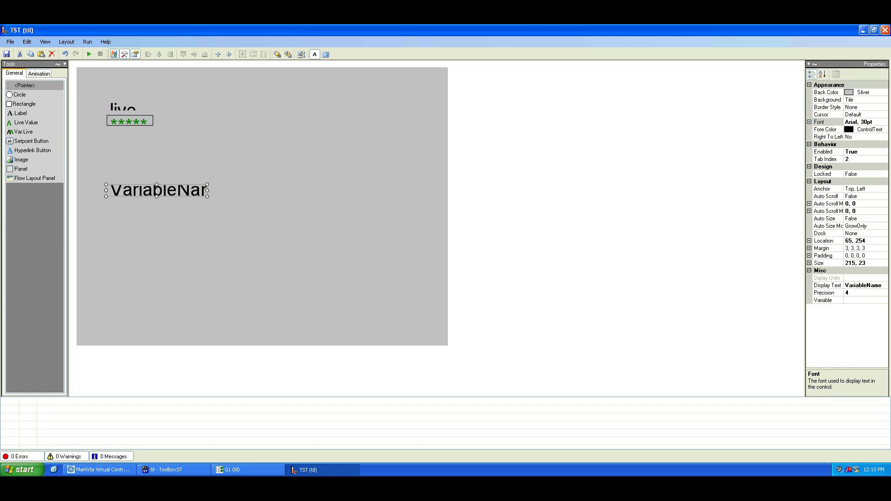
left_click(122, 109)
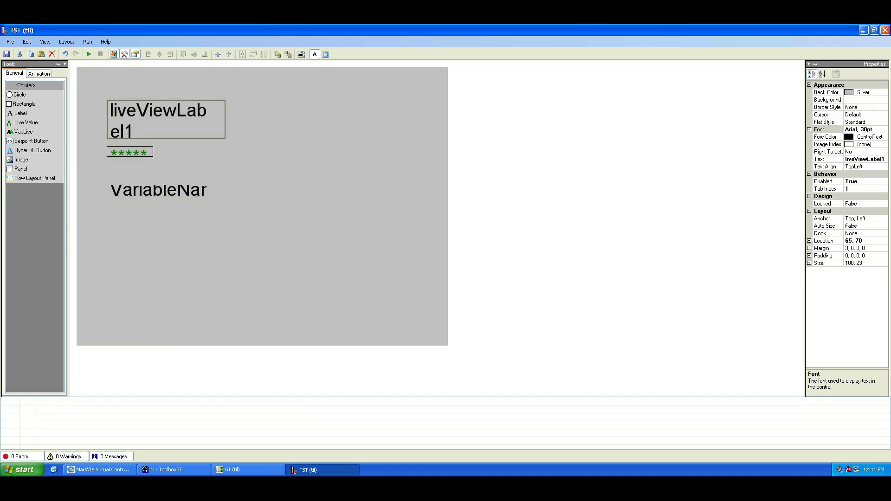
left_click(129, 152)
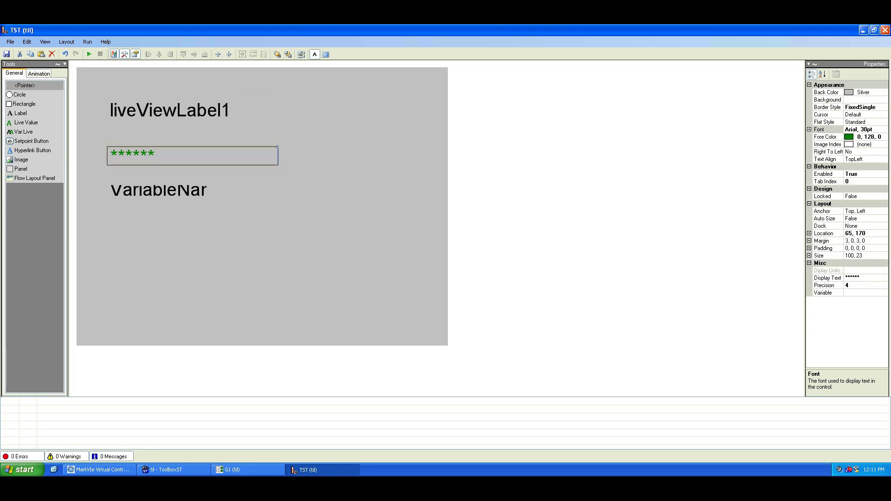
Draw a Setpoint Button below the VariableName readout and nudge it into position.
left_click(165, 192)
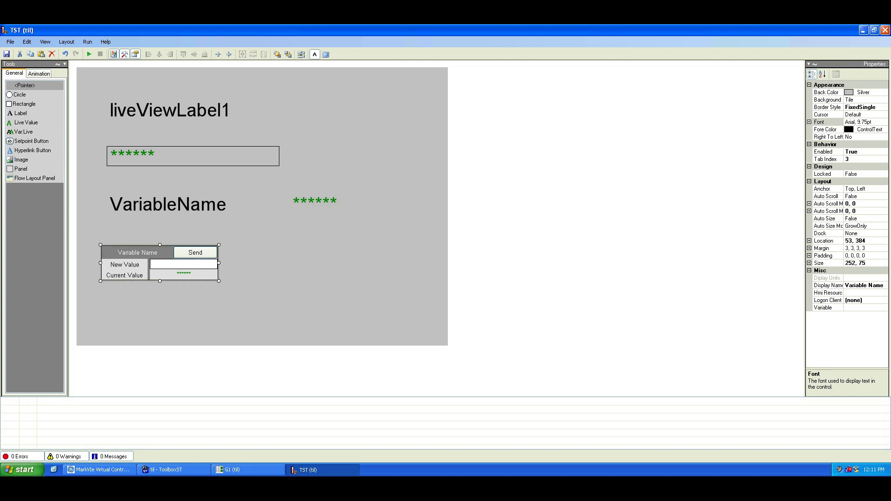
left_click(846, 122)
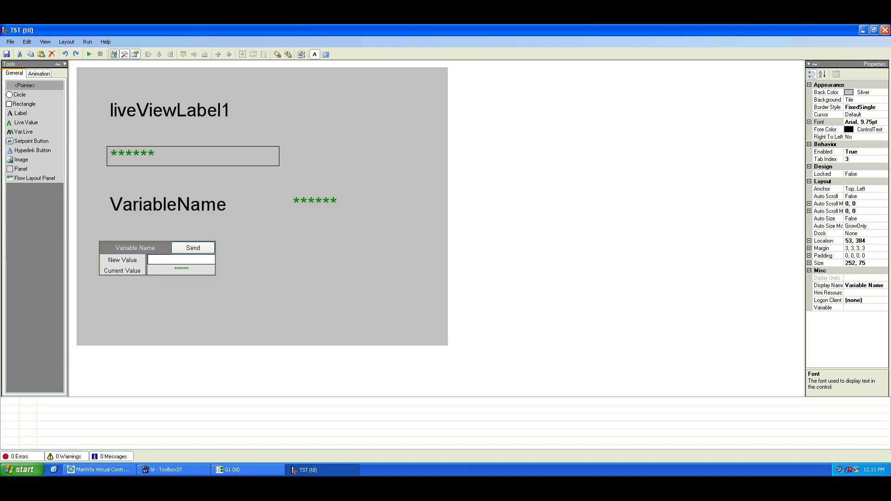
left_click_drag(135, 248, 142, 253)
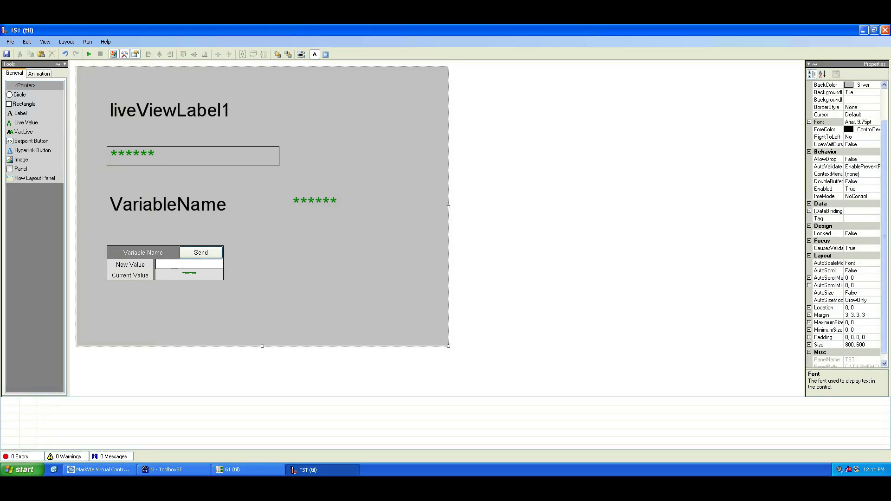
Add an Analog Meter beside the setpoint block and change the label text to TESTING.
left_click(38, 73)
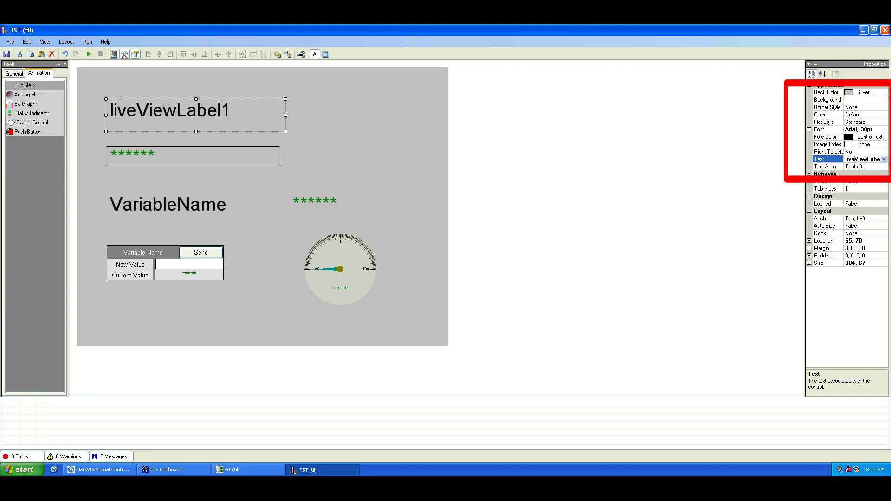
left_click(886, 160)
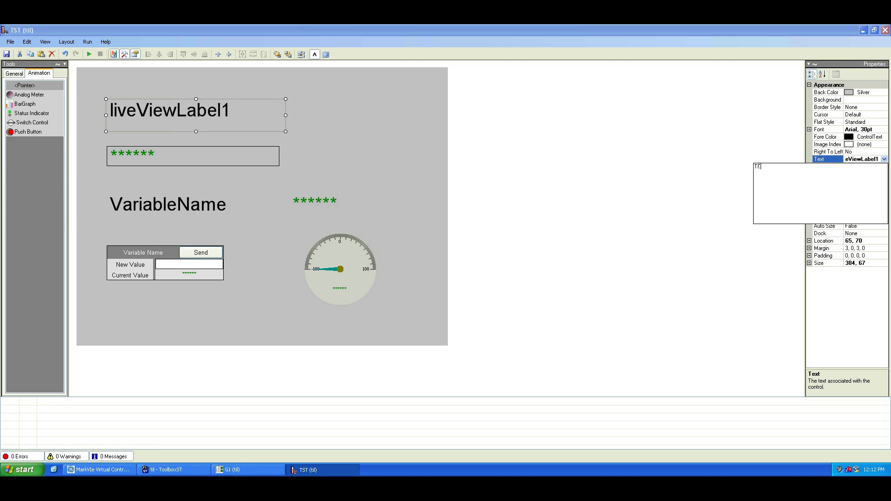
type("TESTING")
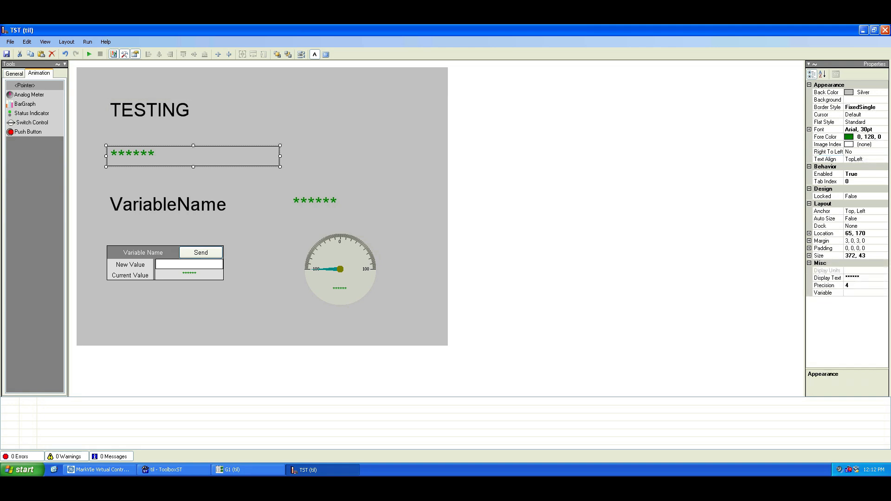
Attach the G1 variable ttxd_10 to the live value box through the Attach Variable Wizard.
left_click(823, 292)
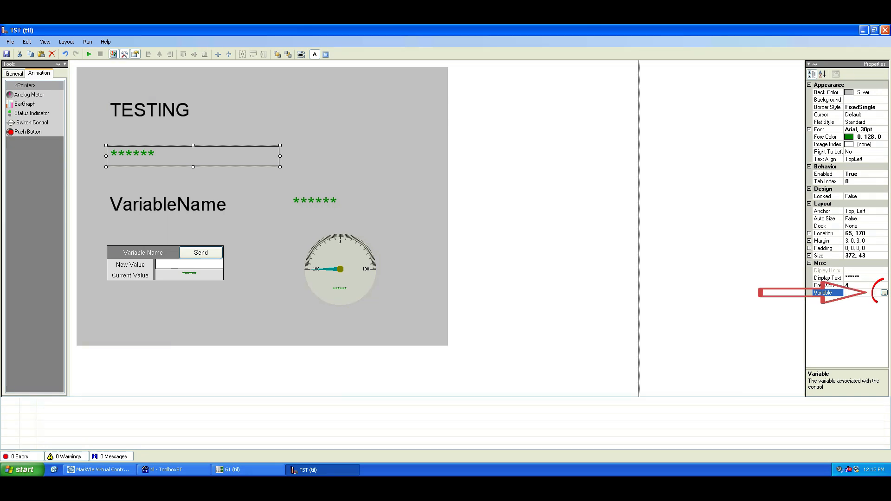
left_click(884, 293)
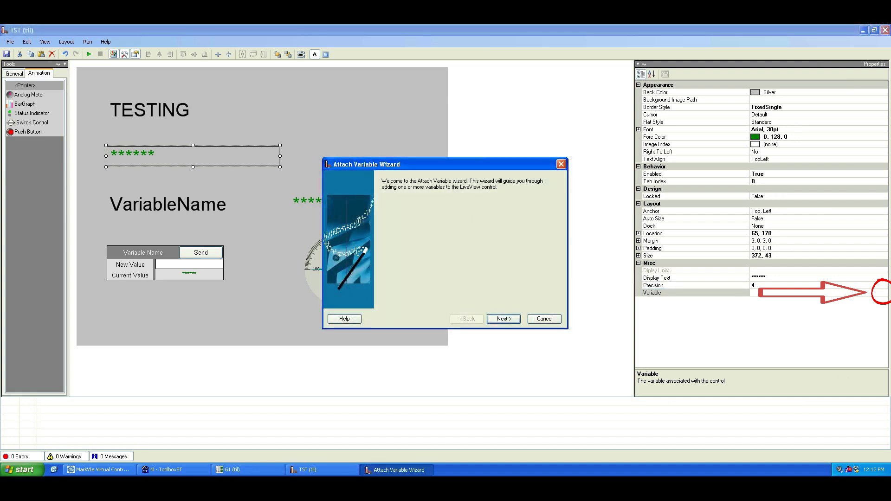
left_click(503, 319)
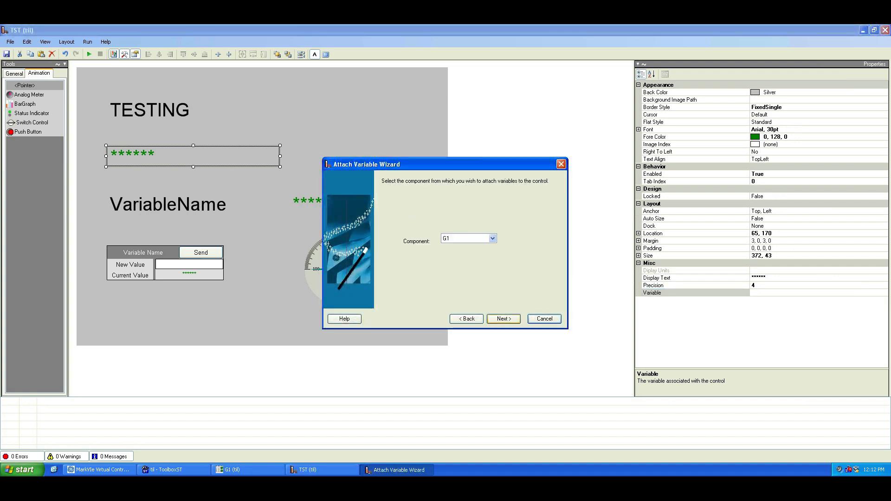
left_click(502, 318)
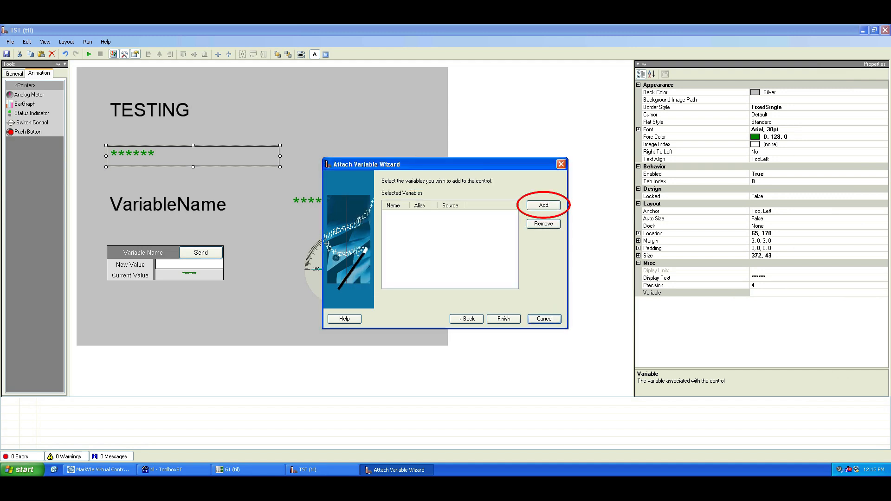
left_click(542, 205)
type("TT")
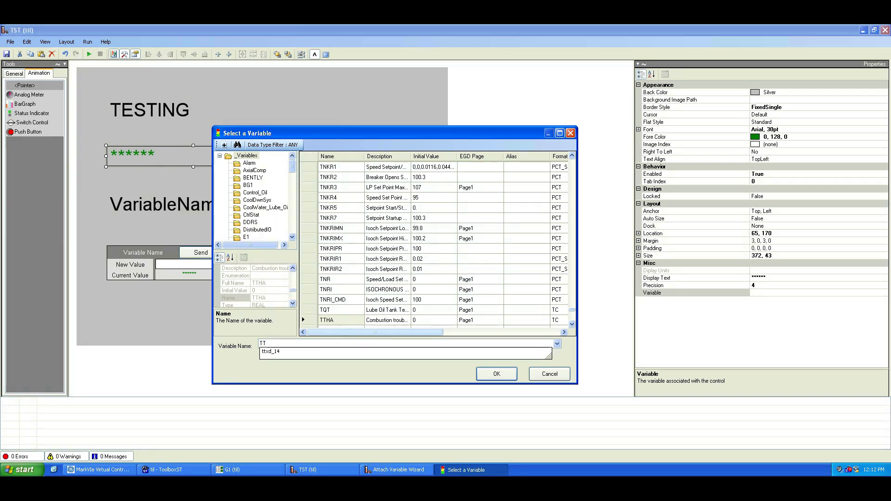
type("X")
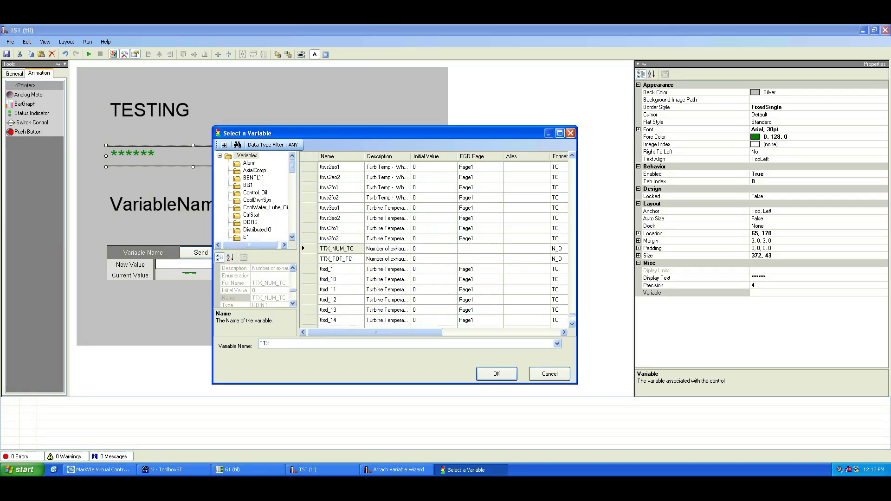
left_click(335, 279)
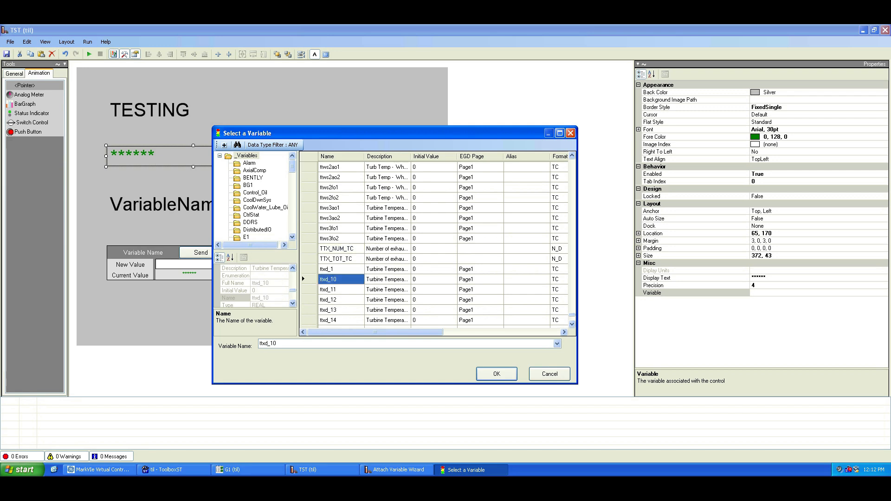
left_click(495, 374)
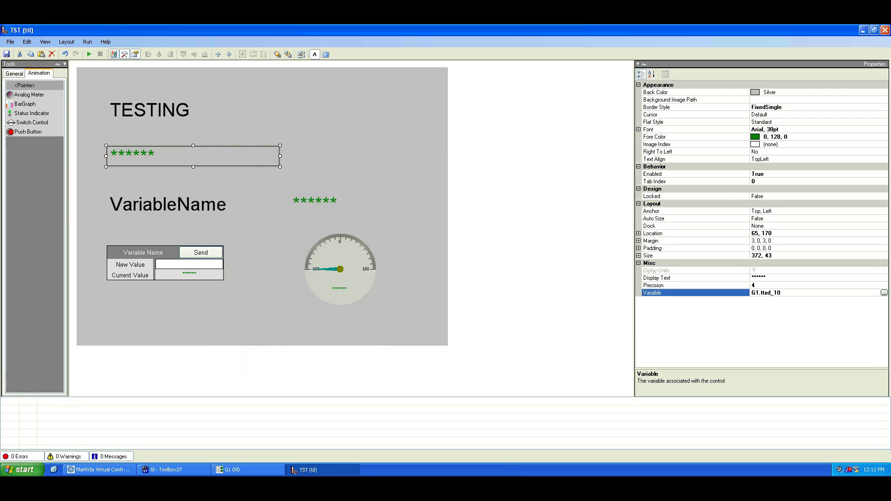
left_click(168, 205)
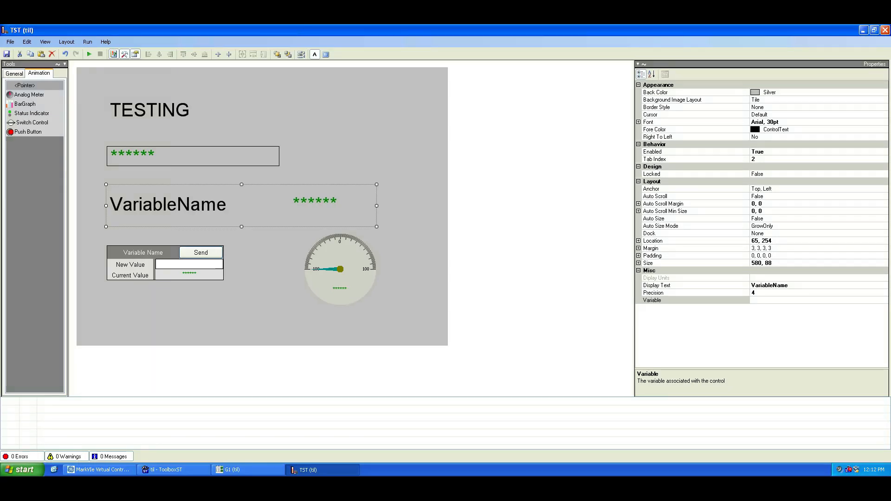
Set the VariableName label's Display Text to TESTING.
left_click(659, 286)
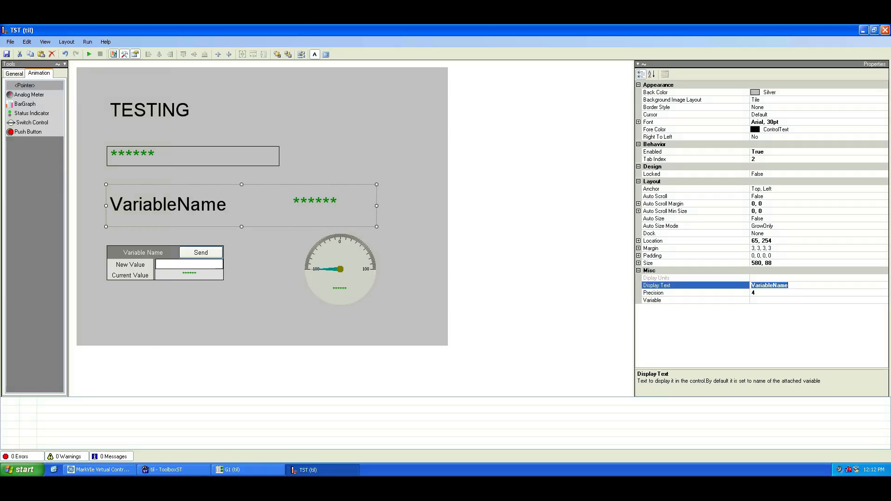
type("TEST")
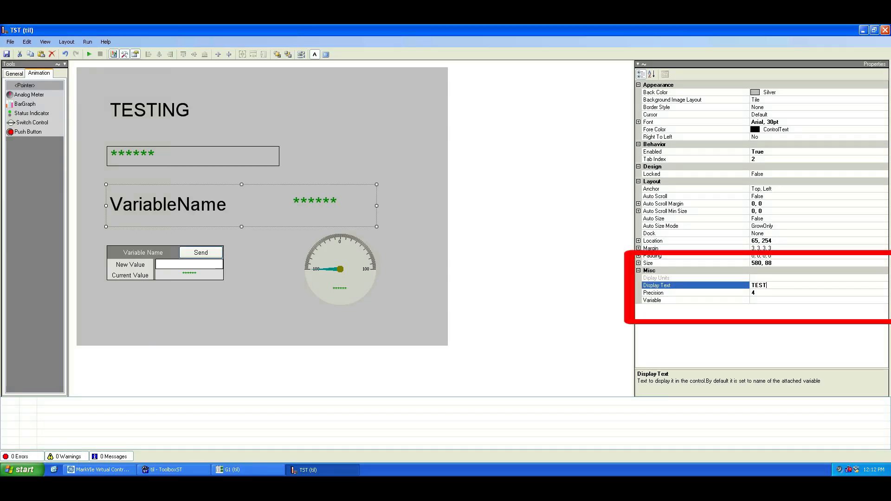
type("ING")
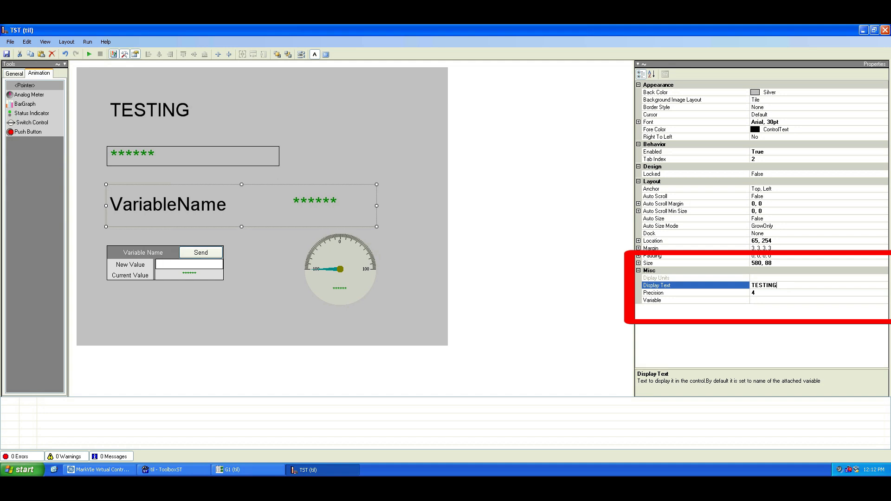
Attach the G1 variable ttxd_1 to the label via the Attach Variable Wizard.
left_click(682, 301)
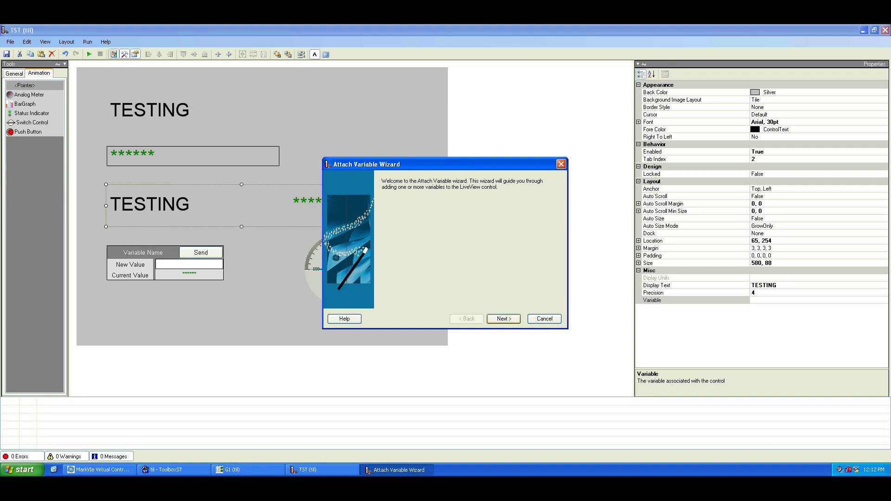
left_click(502, 318)
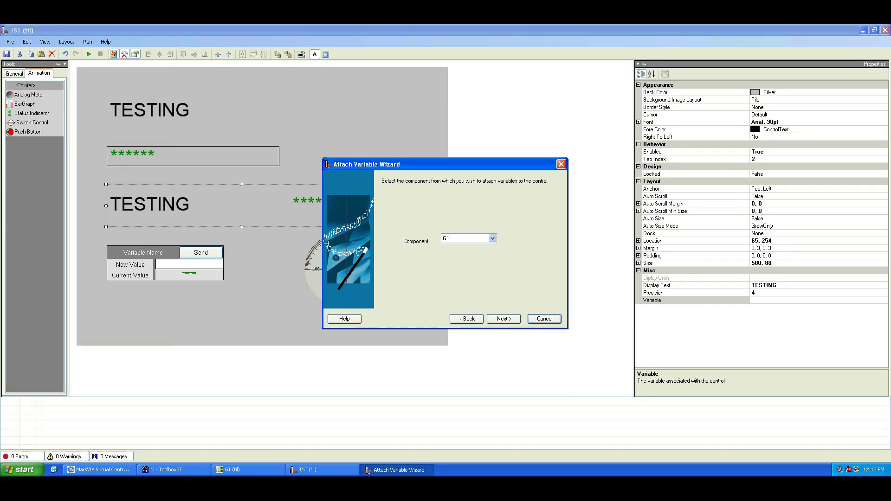
left_click(502, 319)
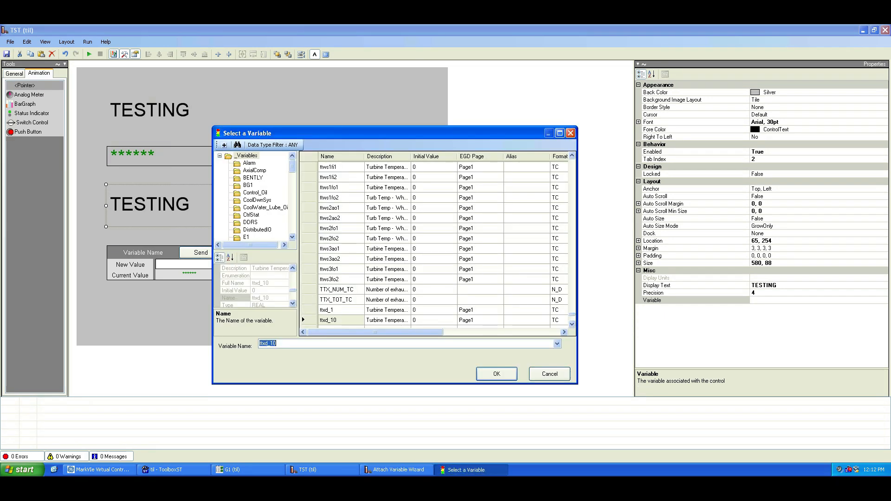
left_click(495, 373)
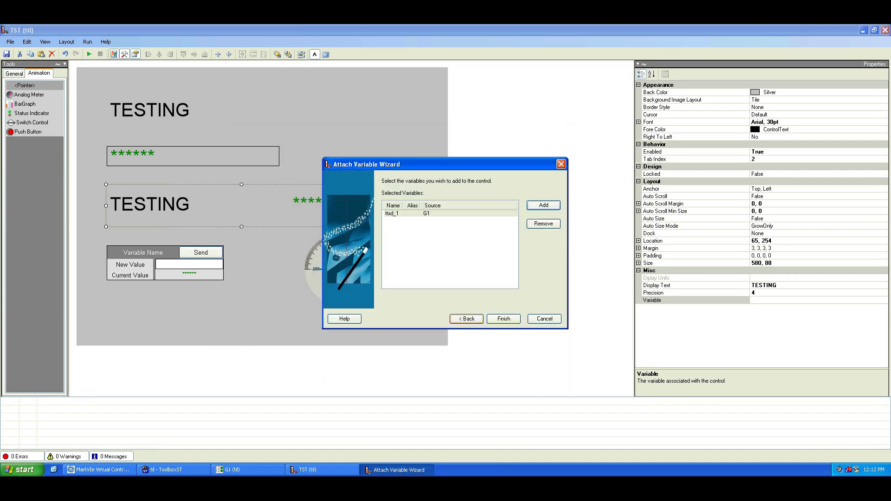
left_click(503, 319)
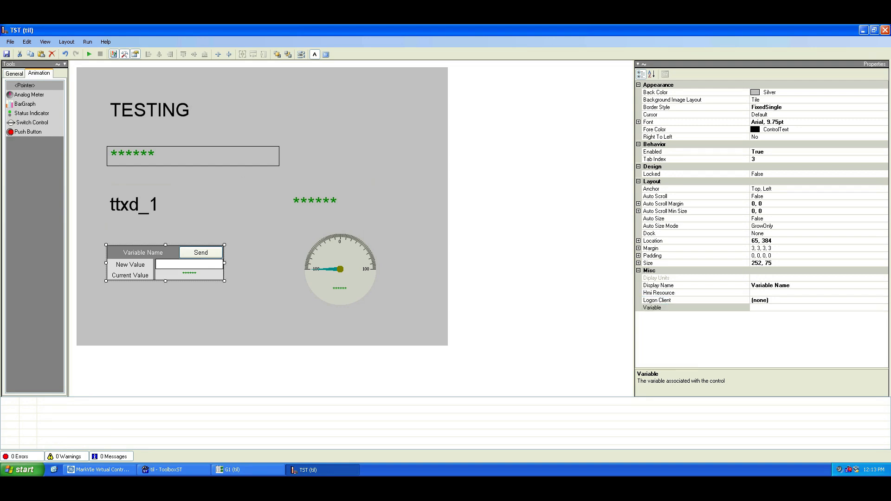
Set the setpoint control's Display Name to TESTIN and pick G1 as its wizard data source.
left_click(670, 284)
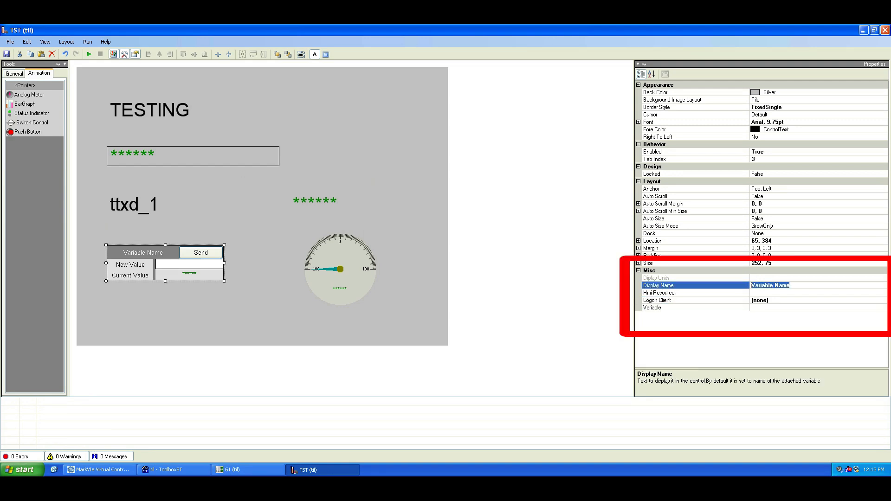
type("TESTING")
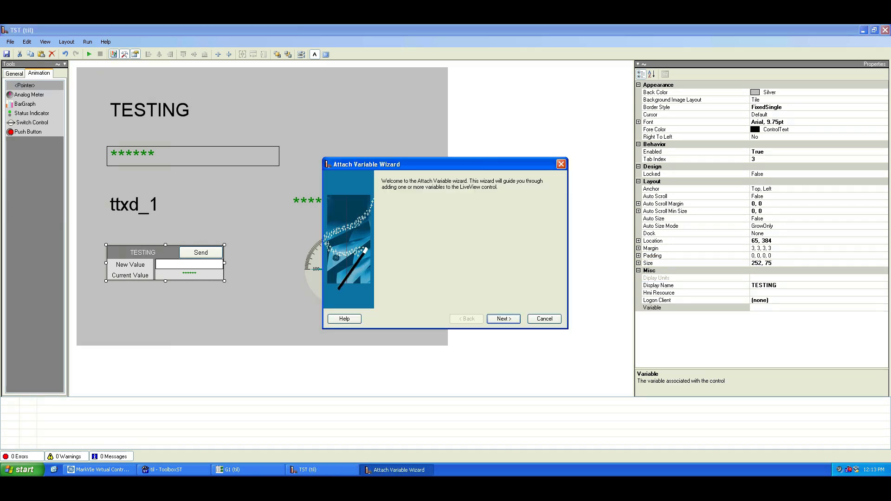
left_click(503, 319)
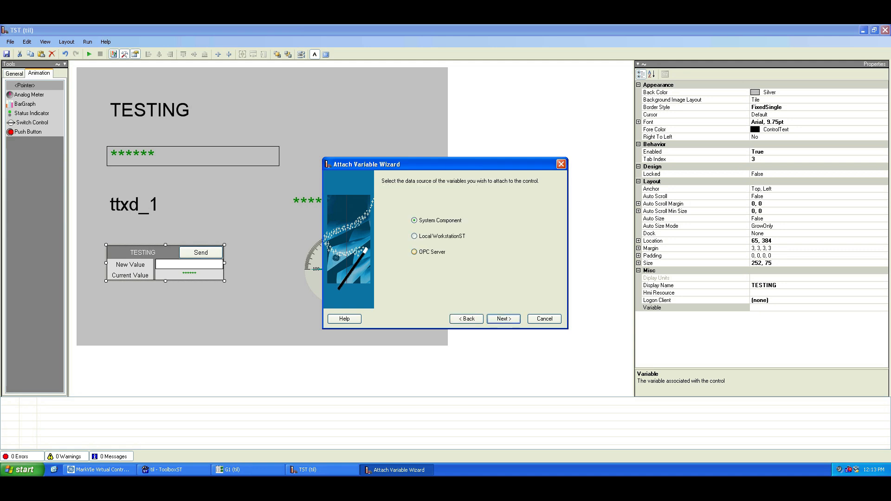
left_click(502, 319)
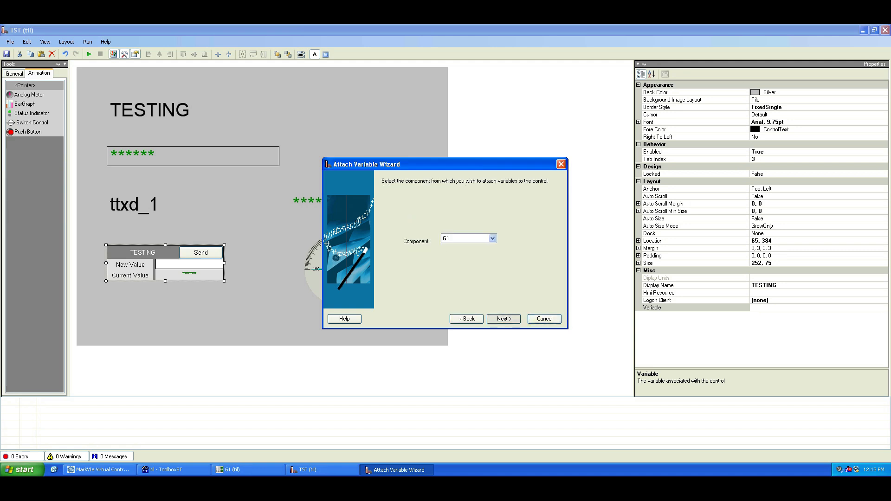
left_click(502, 319)
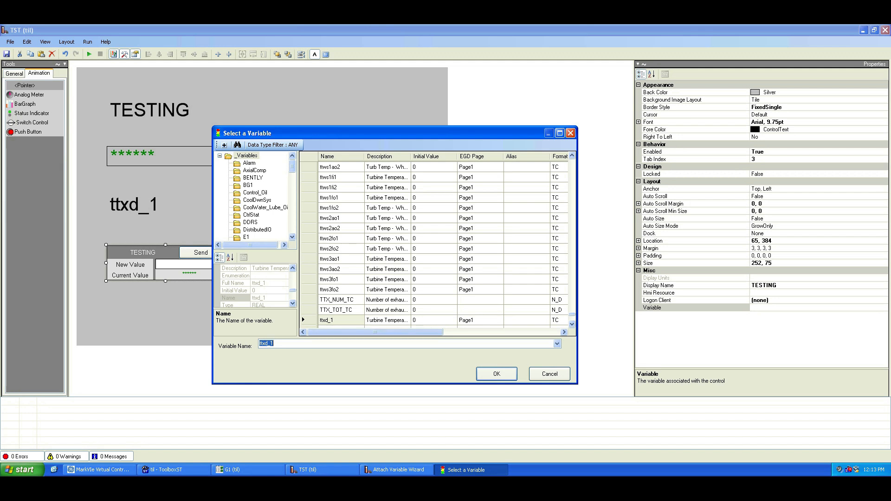
scroll("down", 3)
type("l")
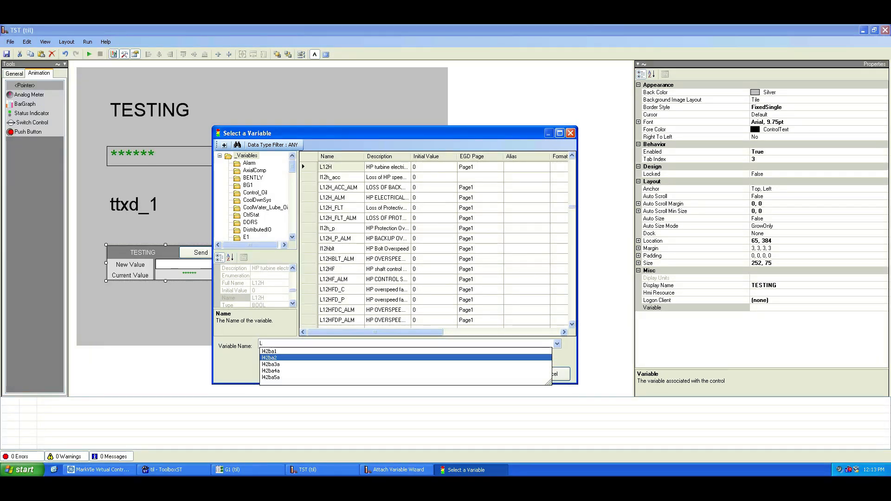
Attach l42ba1 to the setpoint control and add a second Push Button control.
left_click(267, 351)
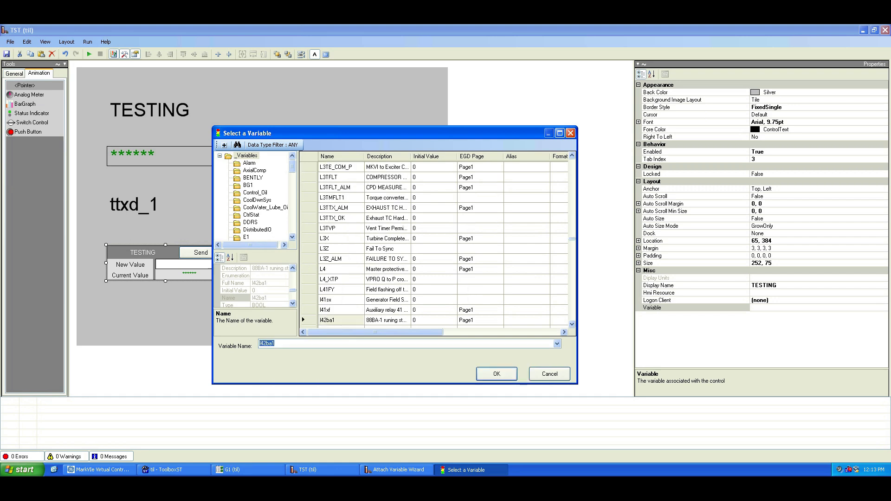
left_click(495, 373)
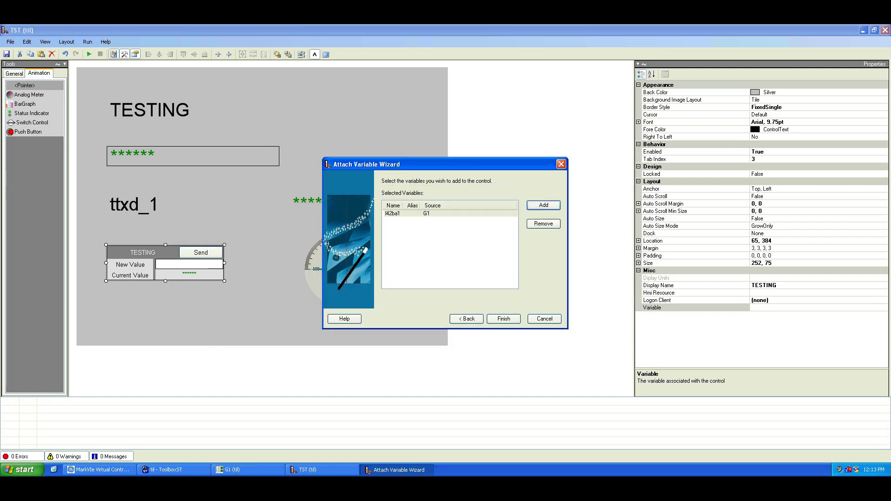
left_click(502, 318)
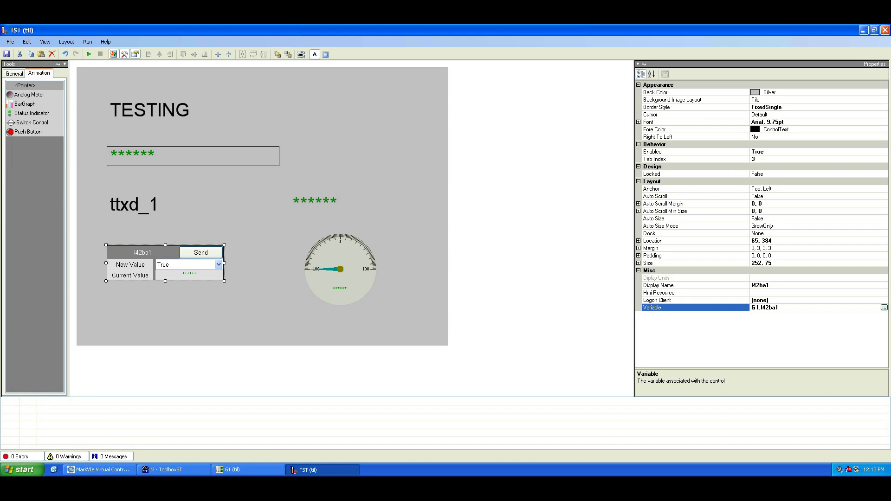
left_click(14, 72)
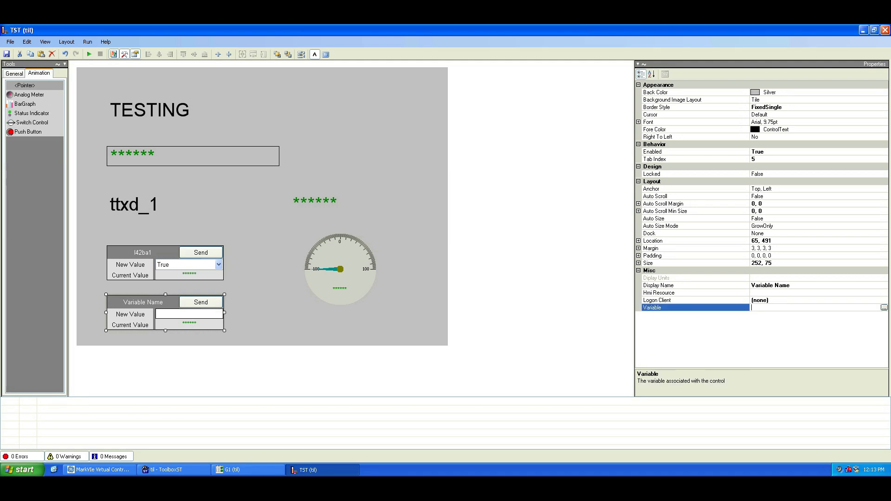
Attach variable ttxd_14 to the second setpoint block via the Select a Variable list.
left_click(884, 307)
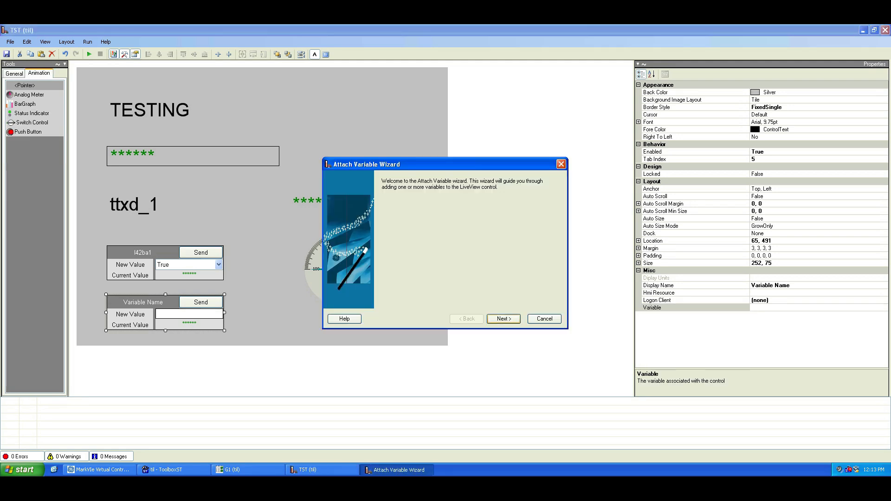
left_click(502, 318)
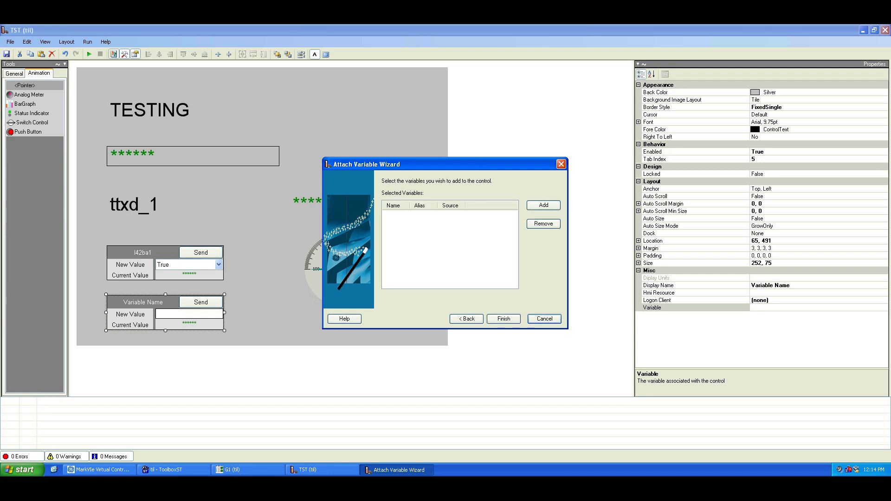
left_click(542, 205)
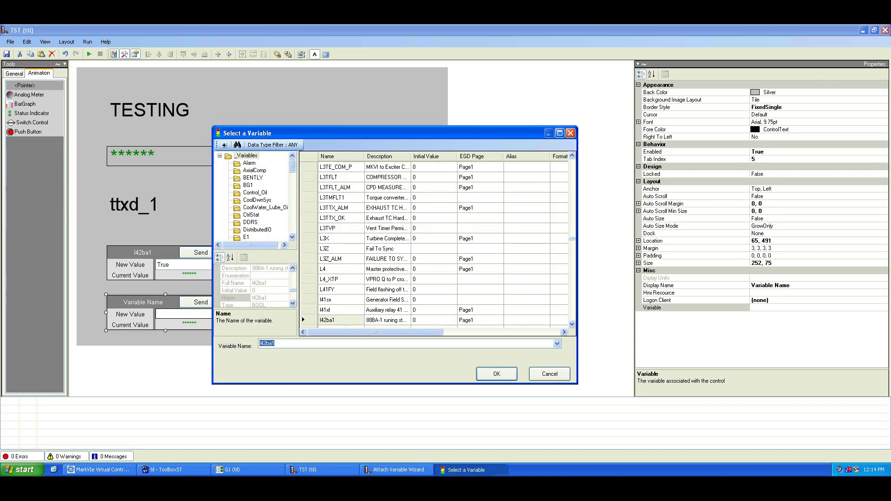
type("TT")
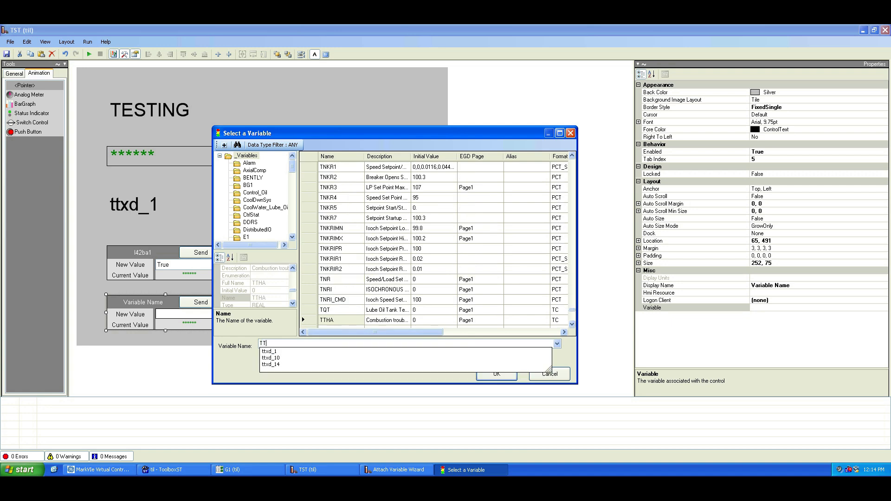
left_click(272, 358)
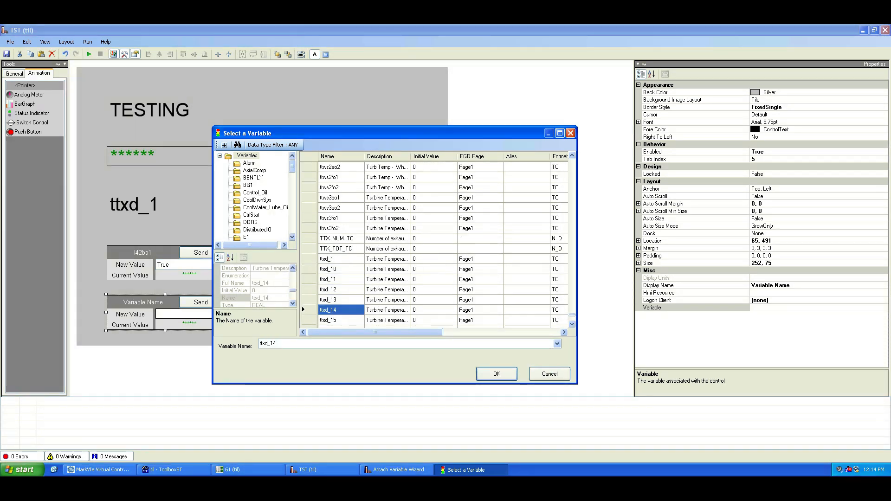
left_click(495, 374)
type("0")
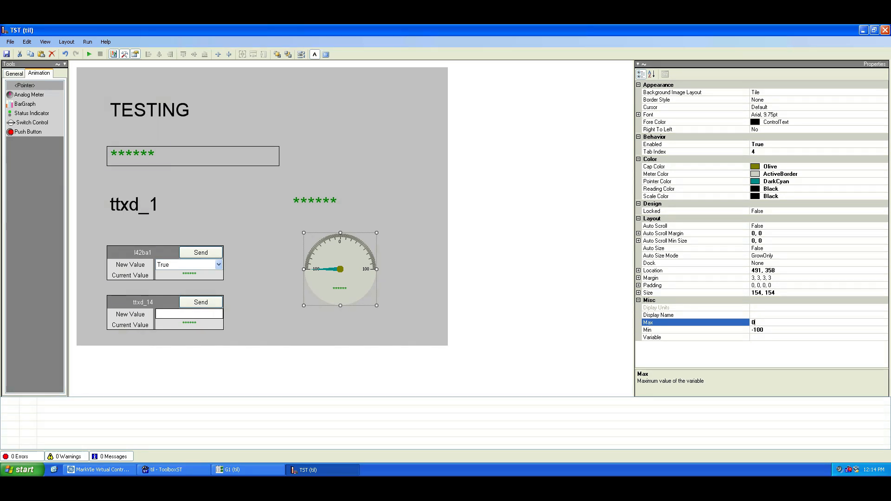
Enter 500 as the gauge Max and attach G1 variable ttxd_14 through the wizard.
type("500")
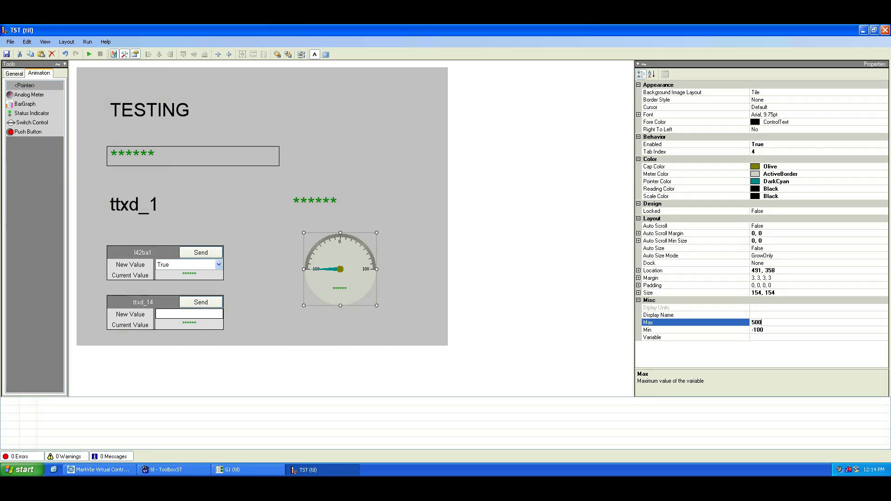
left_click(682, 330)
type("0")
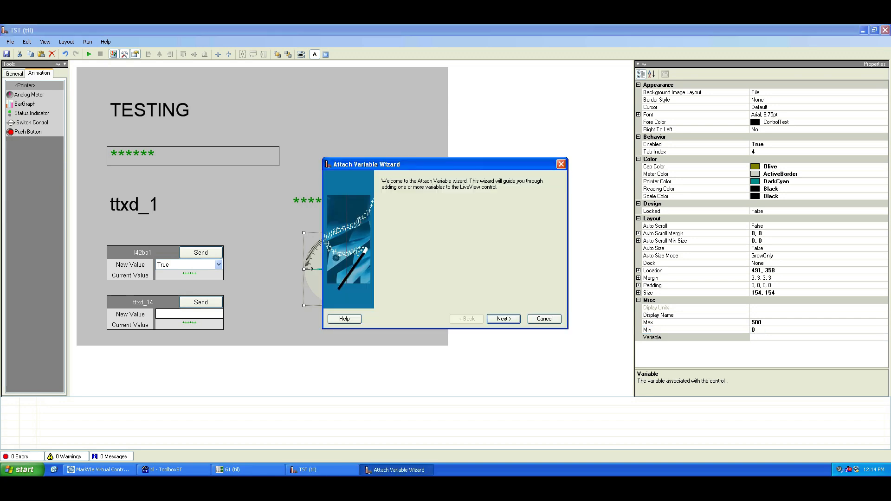
left_click(503, 318)
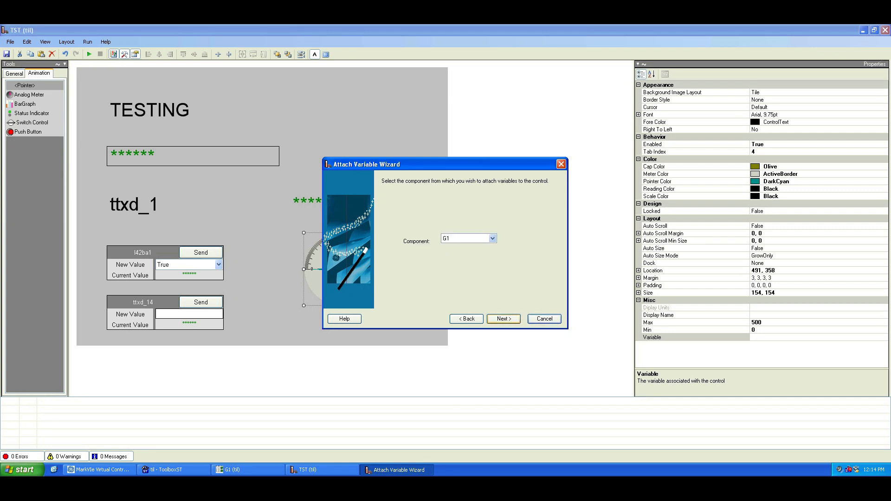
left_click(502, 318)
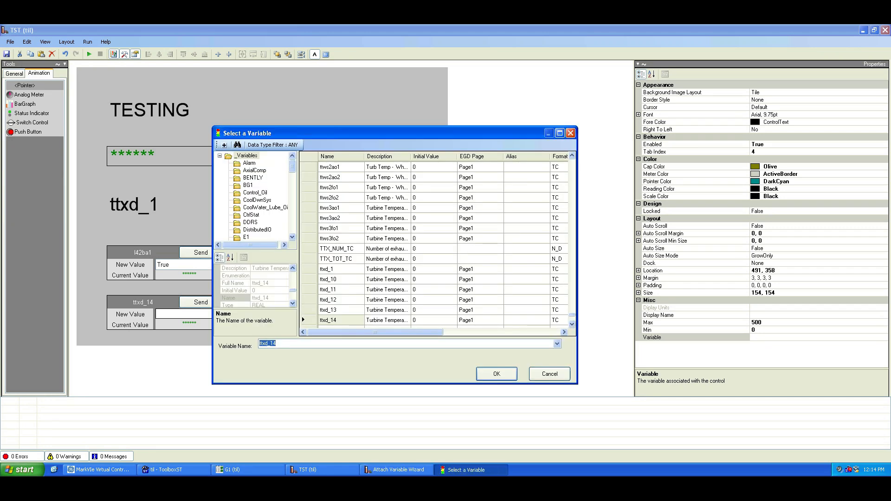
left_click(494, 374)
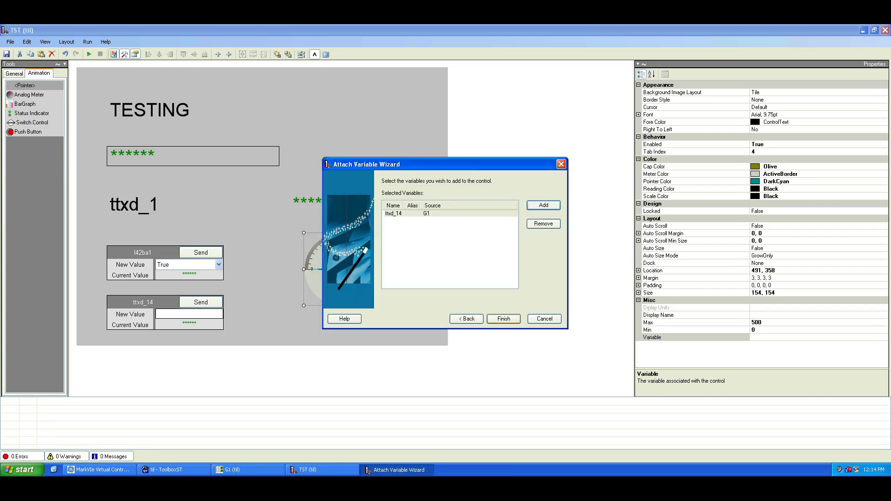
left_click(502, 318)
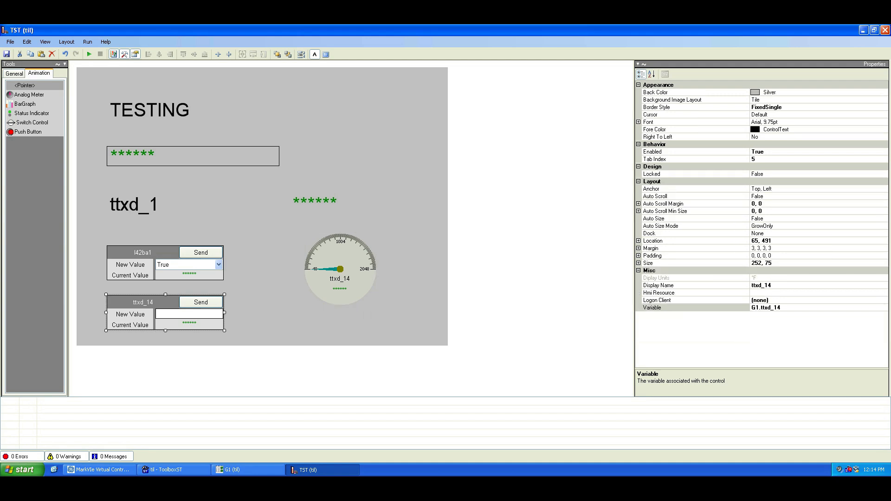
Set the gauge's Display Name to TESTING.
left_click(340, 268)
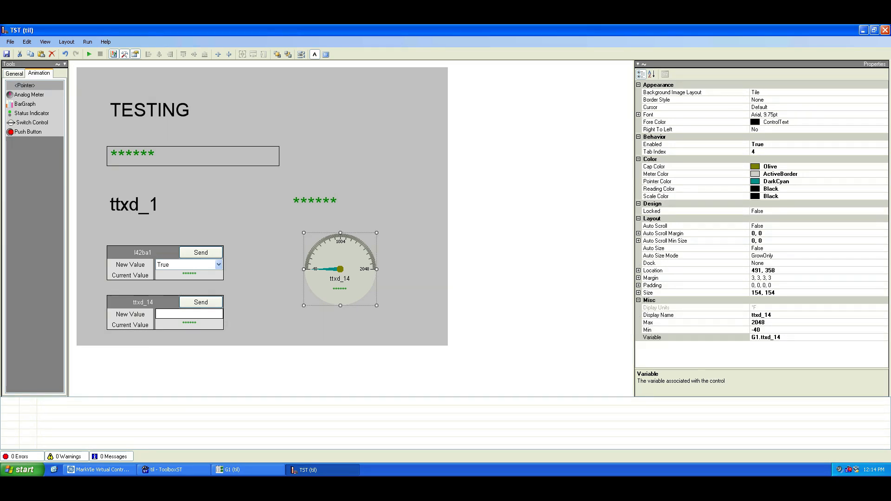
left_click(658, 315)
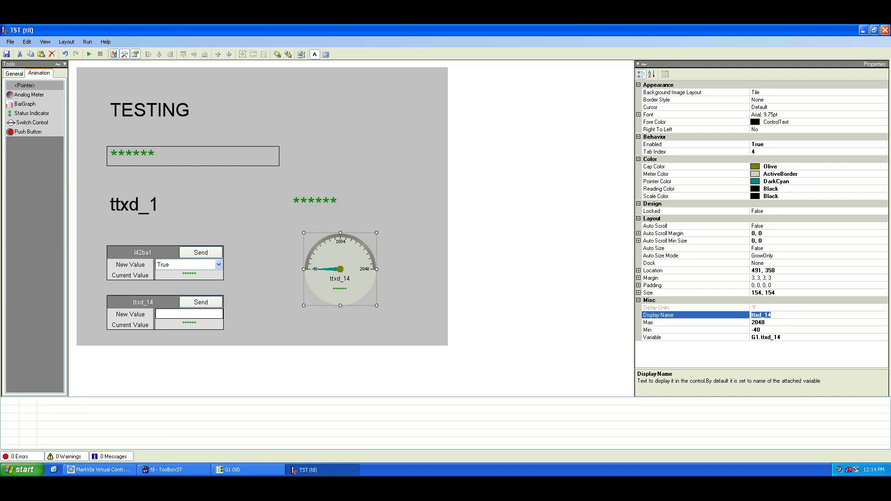
type("TESTIN")
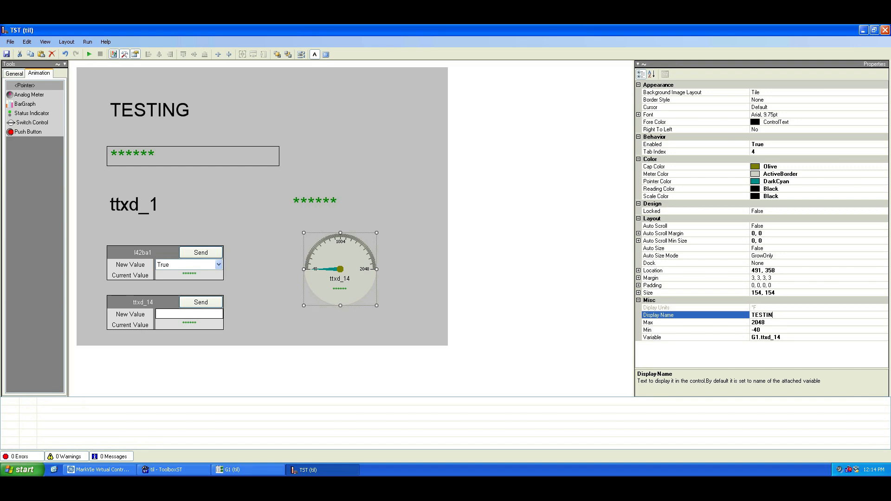
type("G")
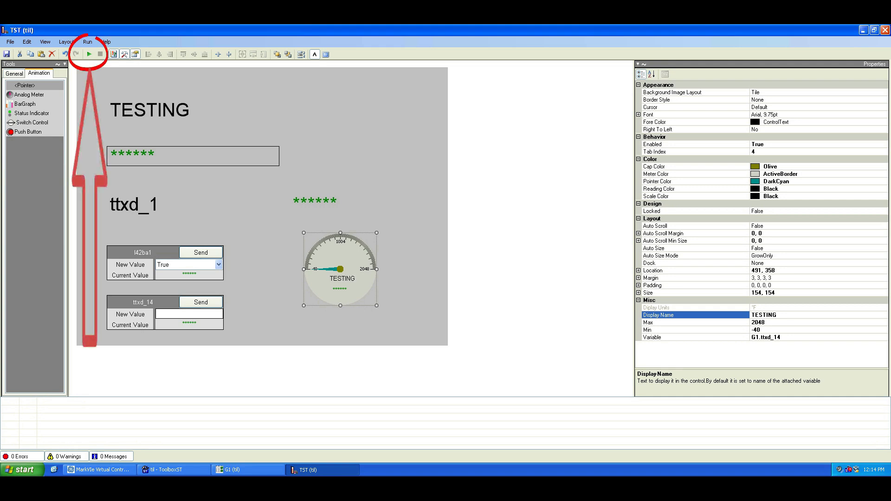
Run the TST screen live and minimize the ToolboxST editor.
left_click(89, 54)
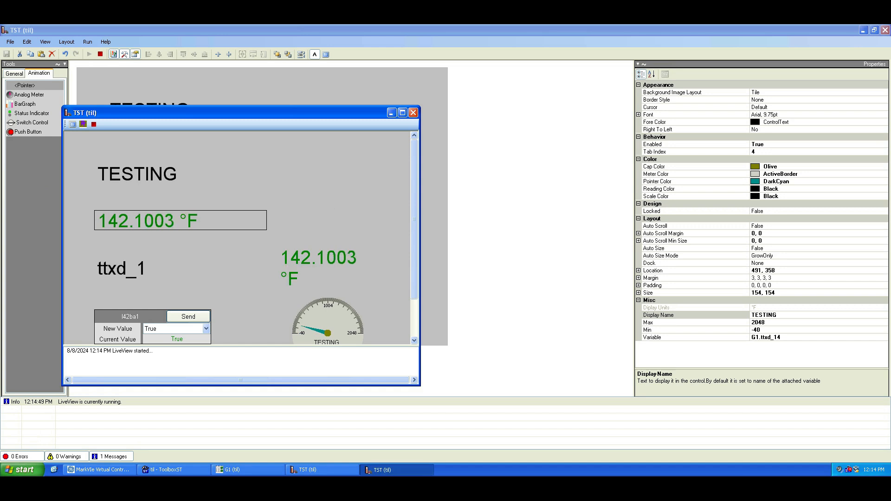
left_click(402, 112)
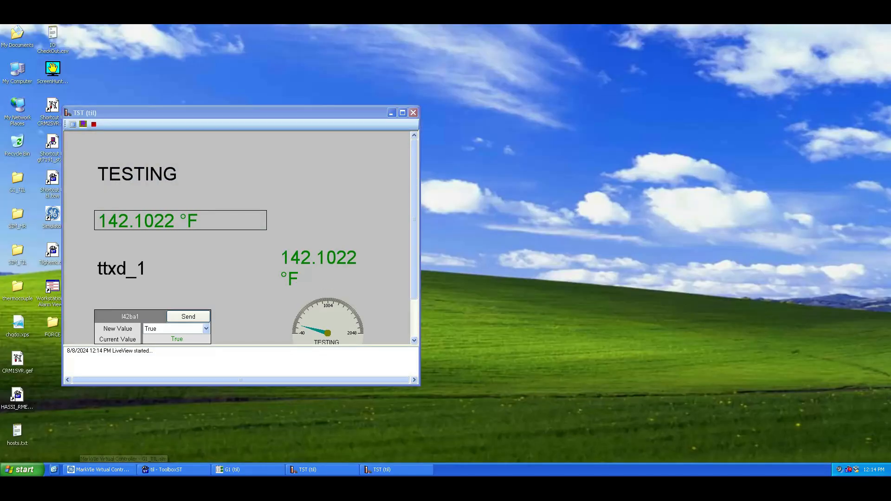
Launch CIMPLICITY and start the CRM2SVR.gef project.
left_click(391, 111)
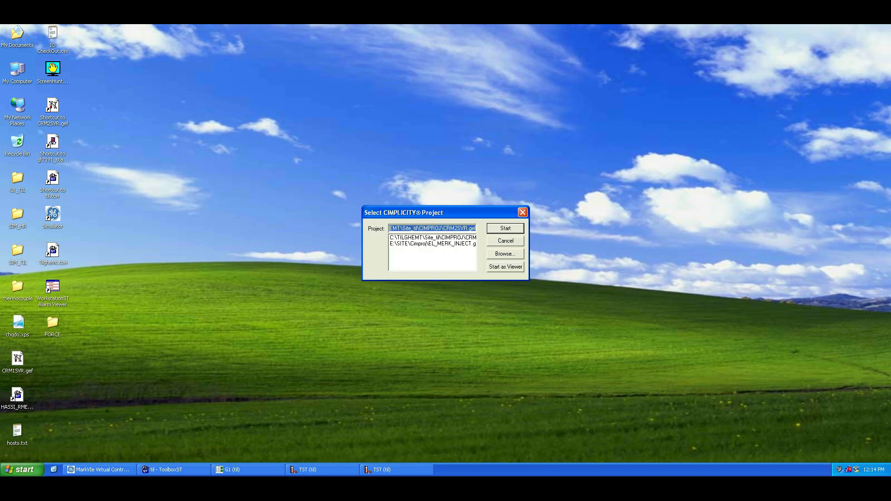
left_click(505, 228)
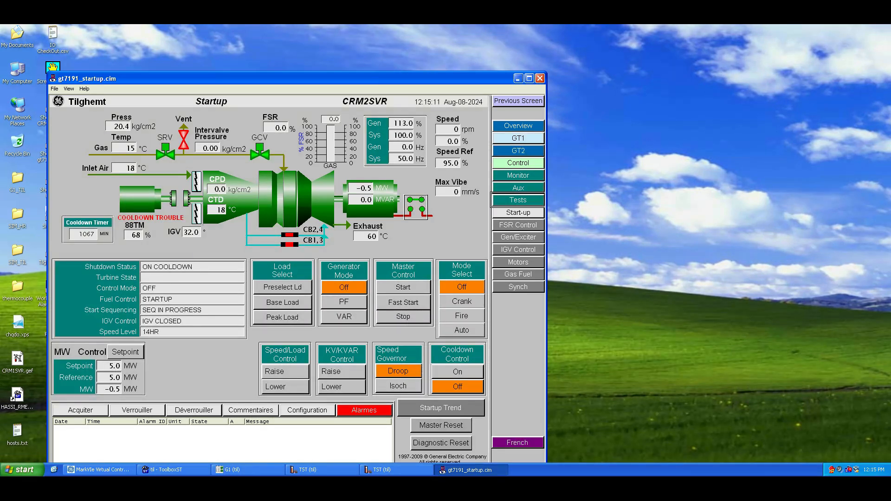
Show CIMPLICITY's Motors screen, then bring the live TST screen back.
left_click(517, 262)
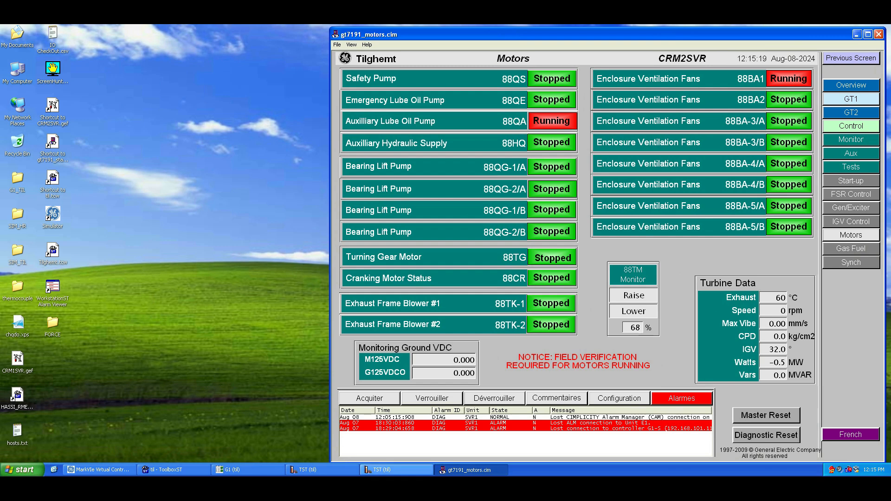
left_click(394, 469)
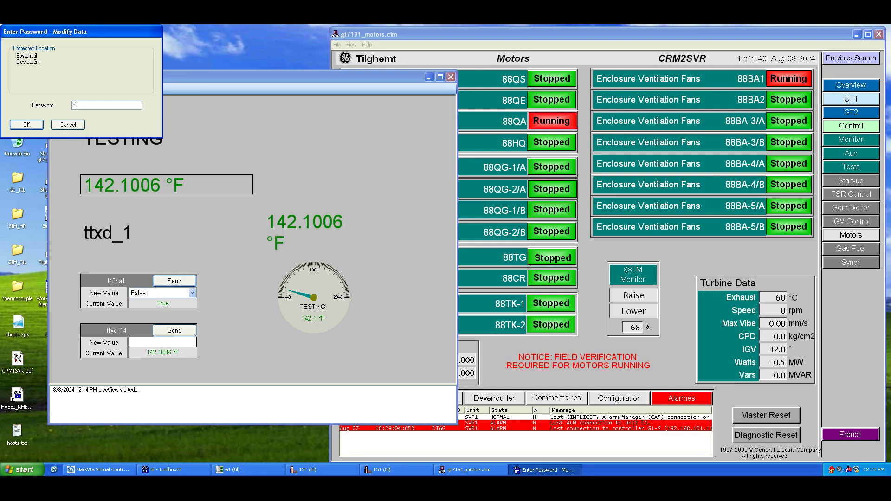
type("2")
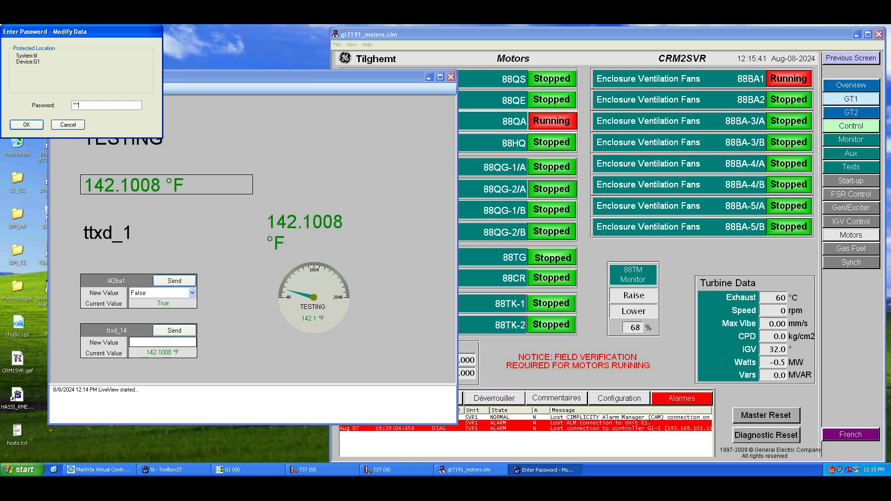
left_click(26, 124)
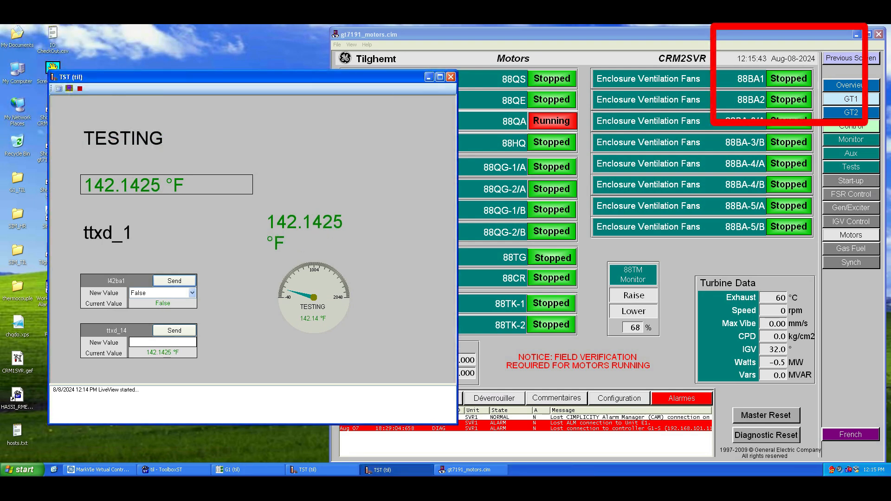